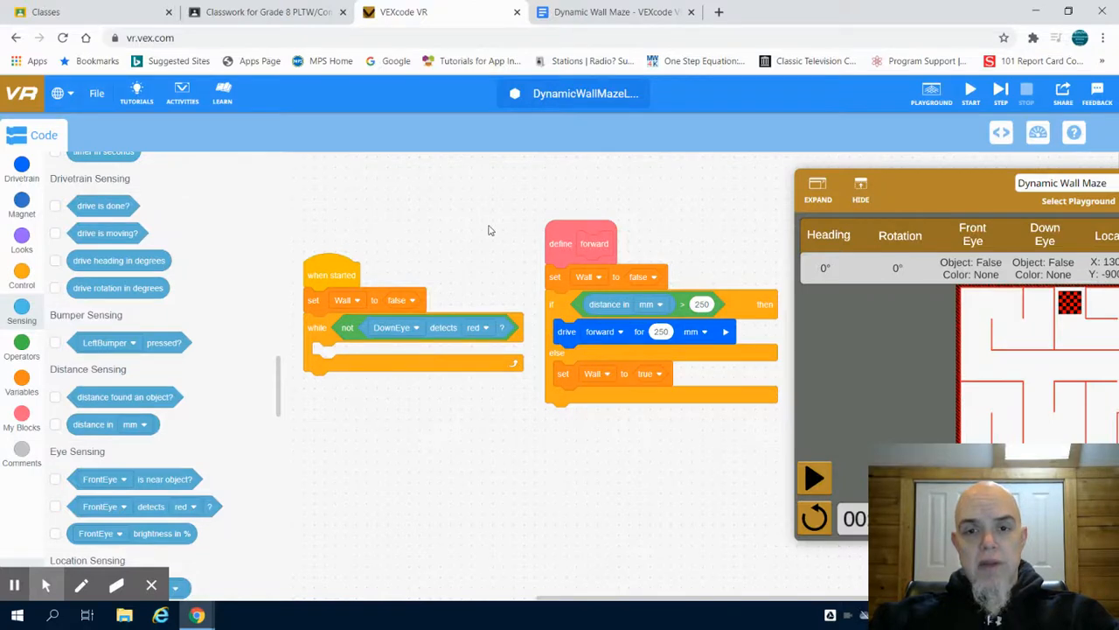
{"action": "mouse_move", "coordinate": [468, 236]}
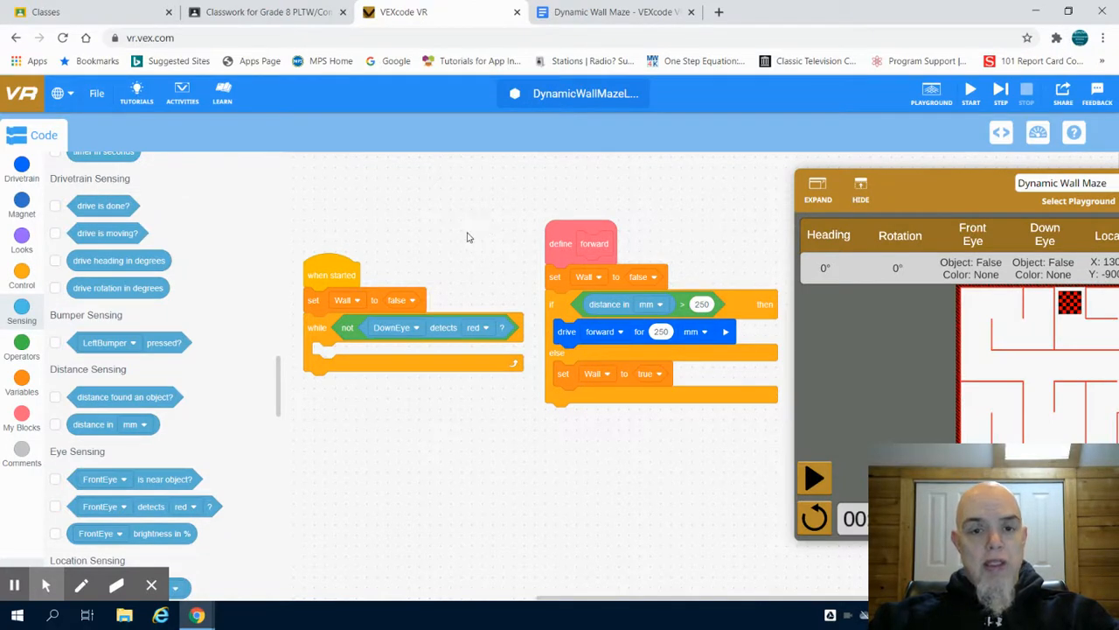
{"action": "mouse_move", "coordinate": [453, 233]}
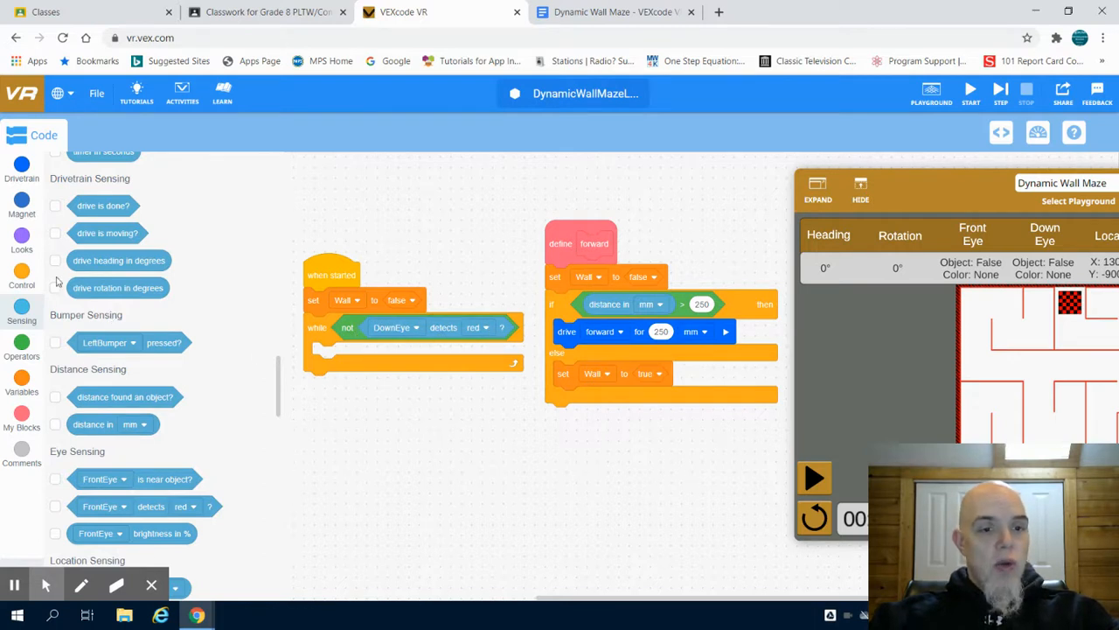
Step: Build an if-else on the Wall variable that turns left 90 degrees
{"action": "left_click", "coordinate": [21, 278]}
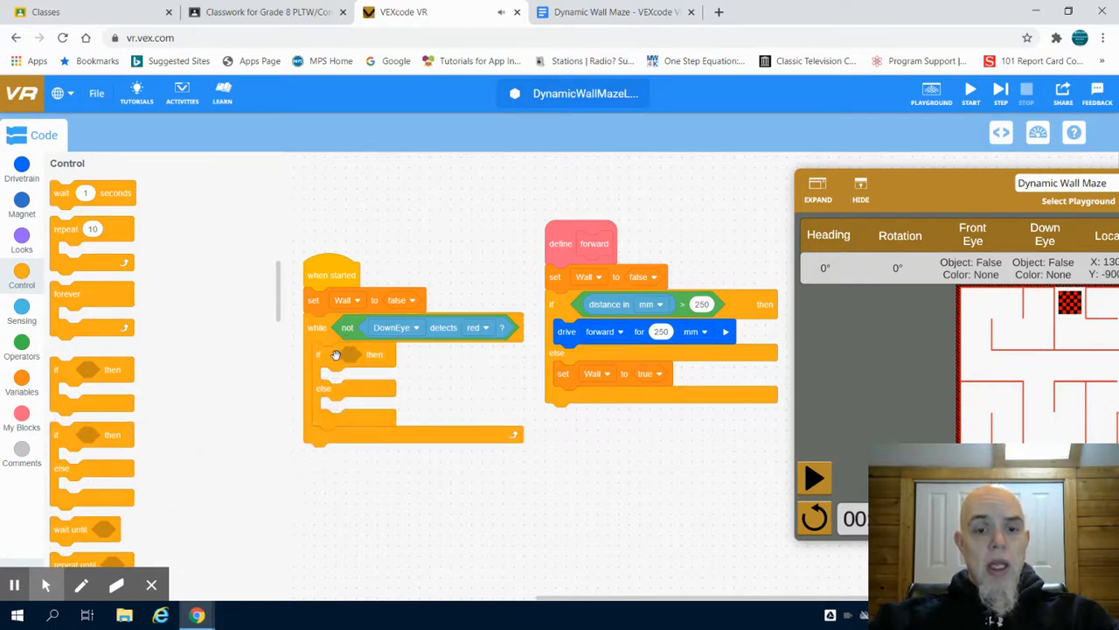
{"action": "left_click", "coordinate": [22, 383]}
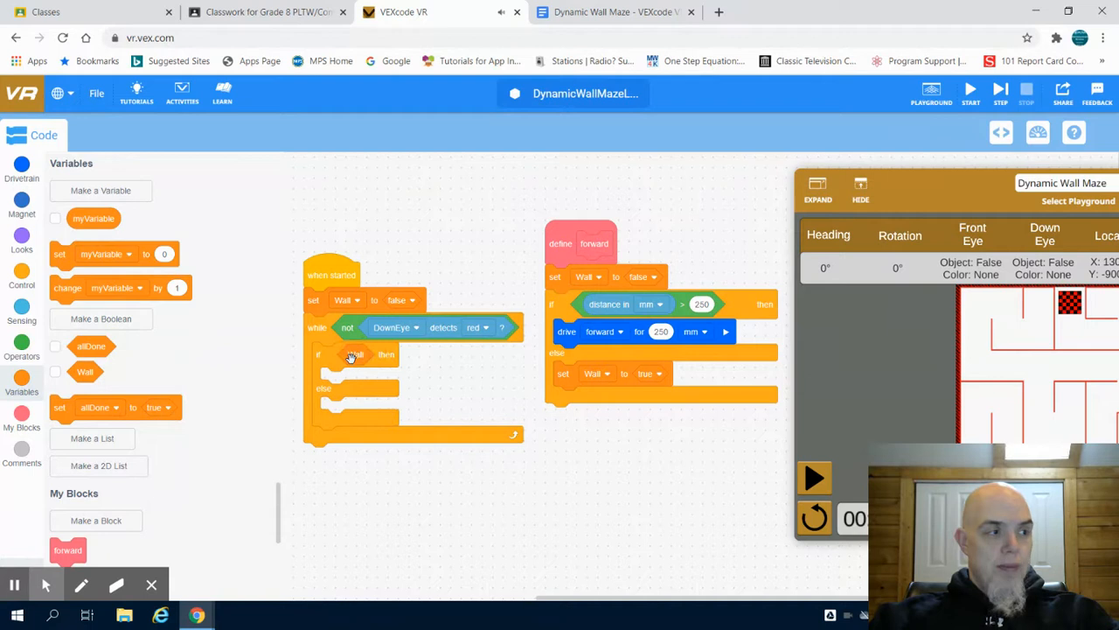
{"action": "left_click", "coordinate": [21, 170]}
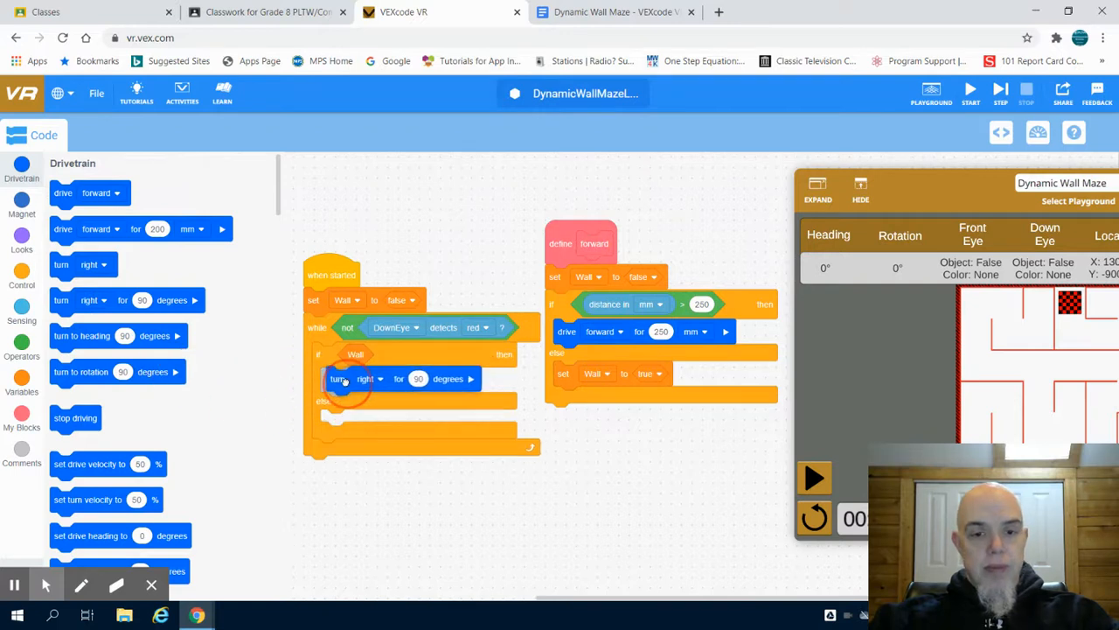
{"action": "left_click", "coordinate": [363, 378]}
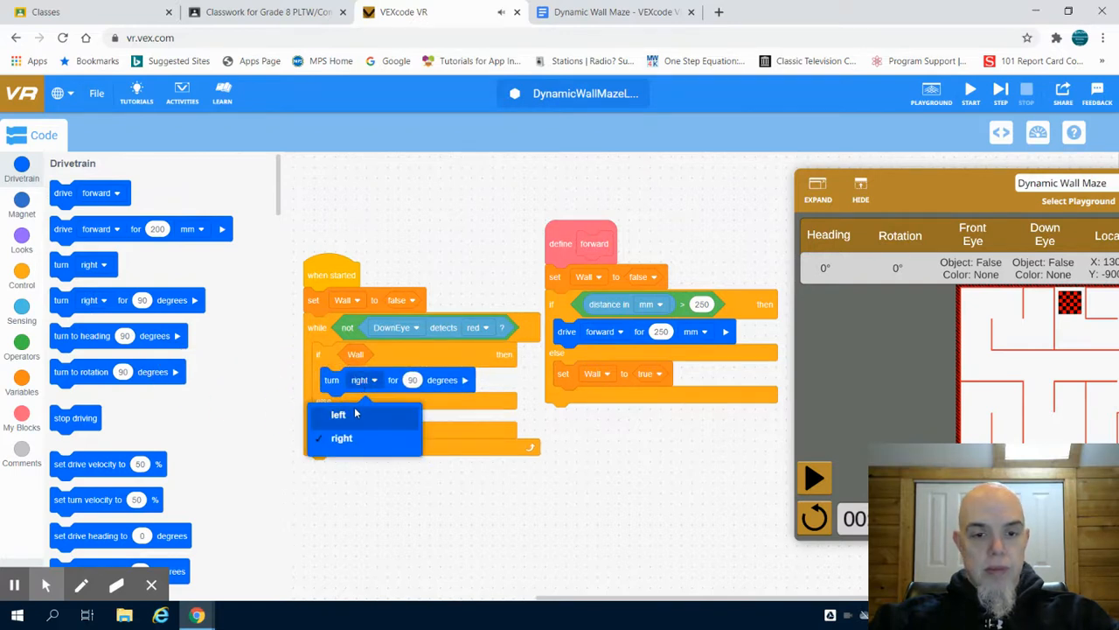
{"action": "left_click", "coordinate": [338, 414]}
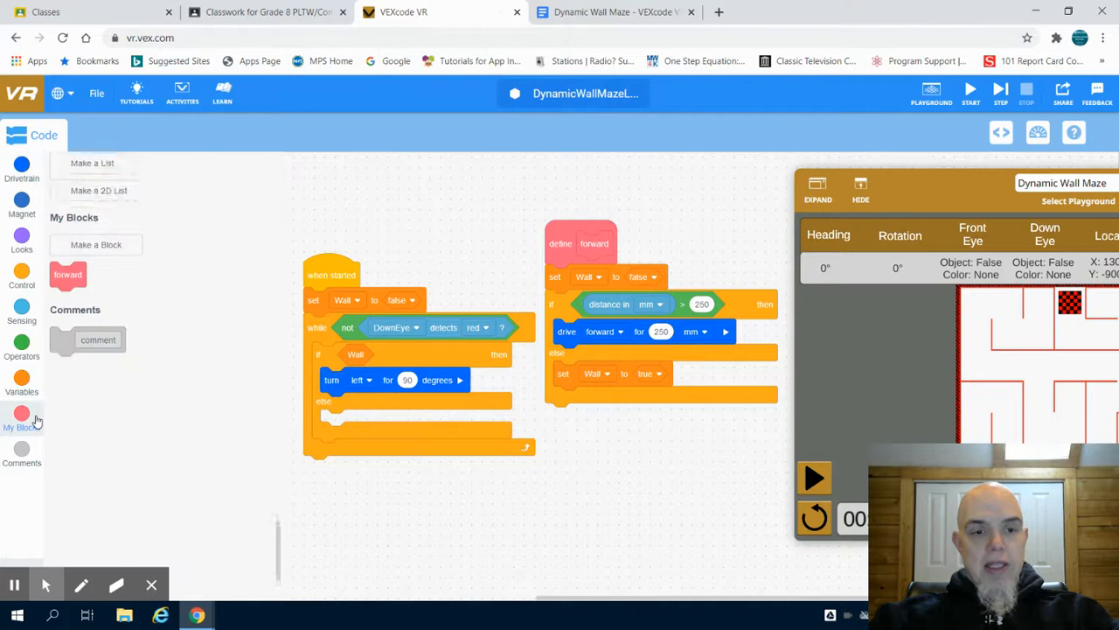
Step: Add forward after the left turn, and turn right 90 degrees plus forward in else
{"action": "left_click_drag", "start_coordinate": [68, 274], "coordinate": [350, 411]}
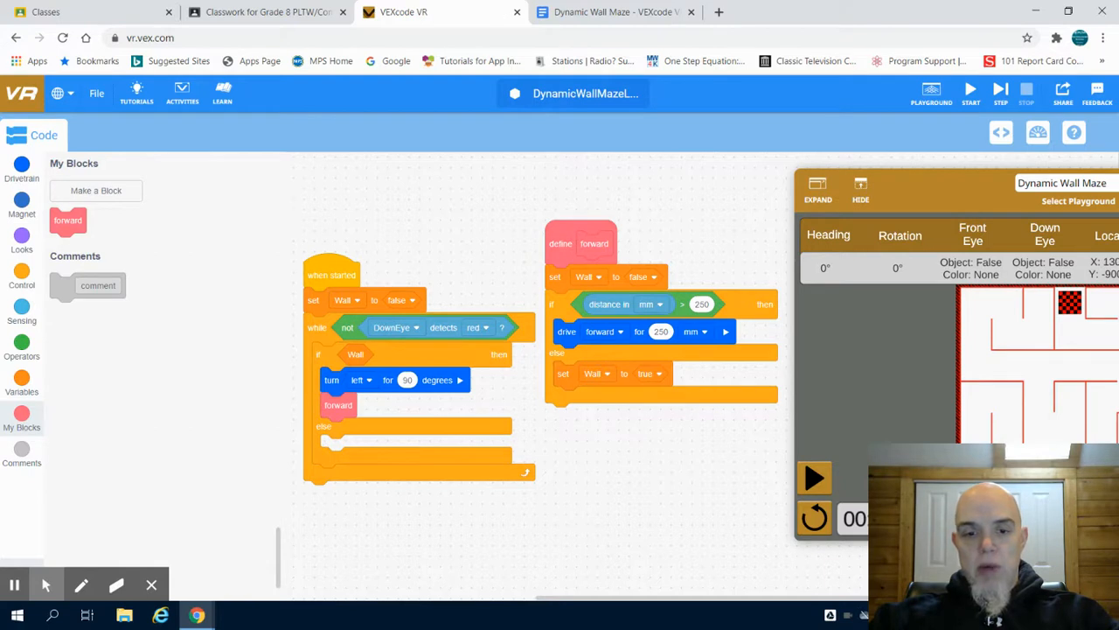
{"action": "mouse_move", "coordinate": [664, 428]}
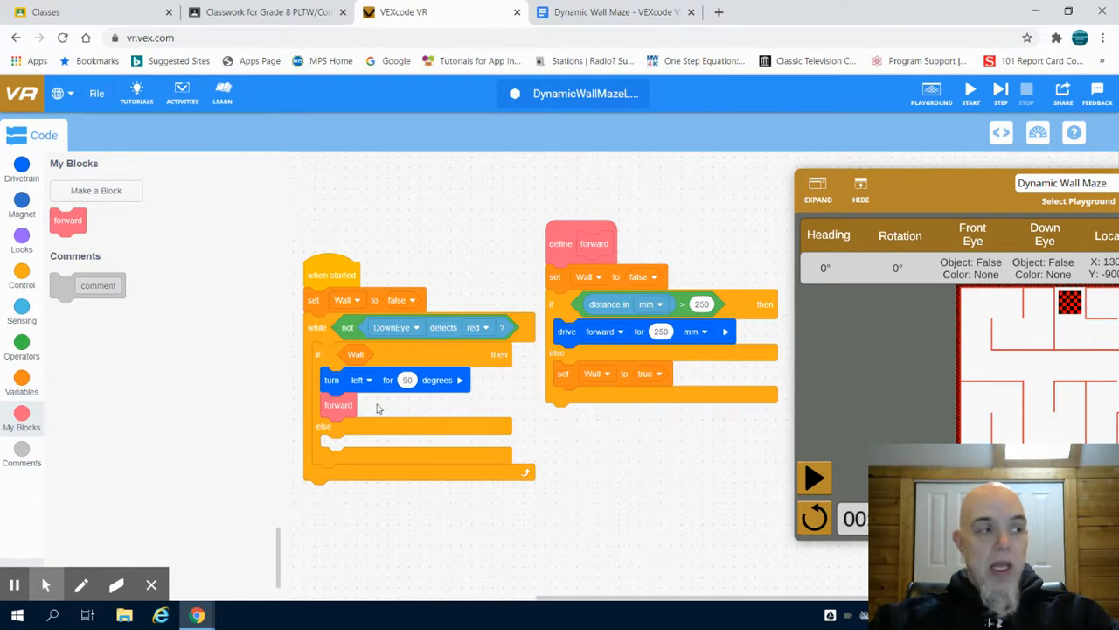
{"action": "mouse_move", "coordinate": [93, 223]}
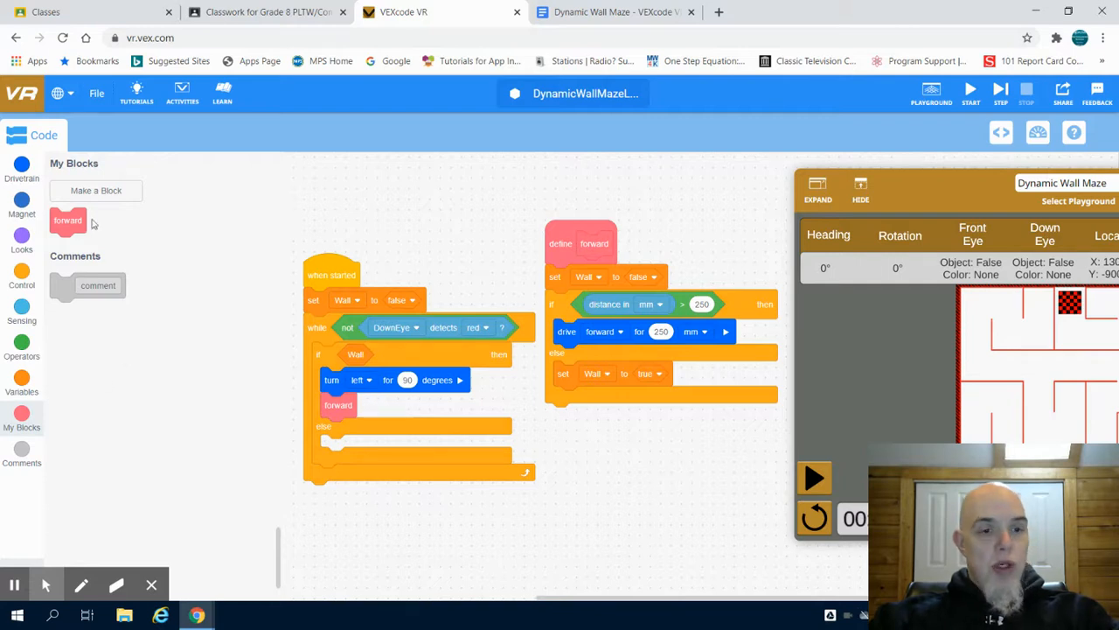
{"action": "left_click", "coordinate": [21, 171]}
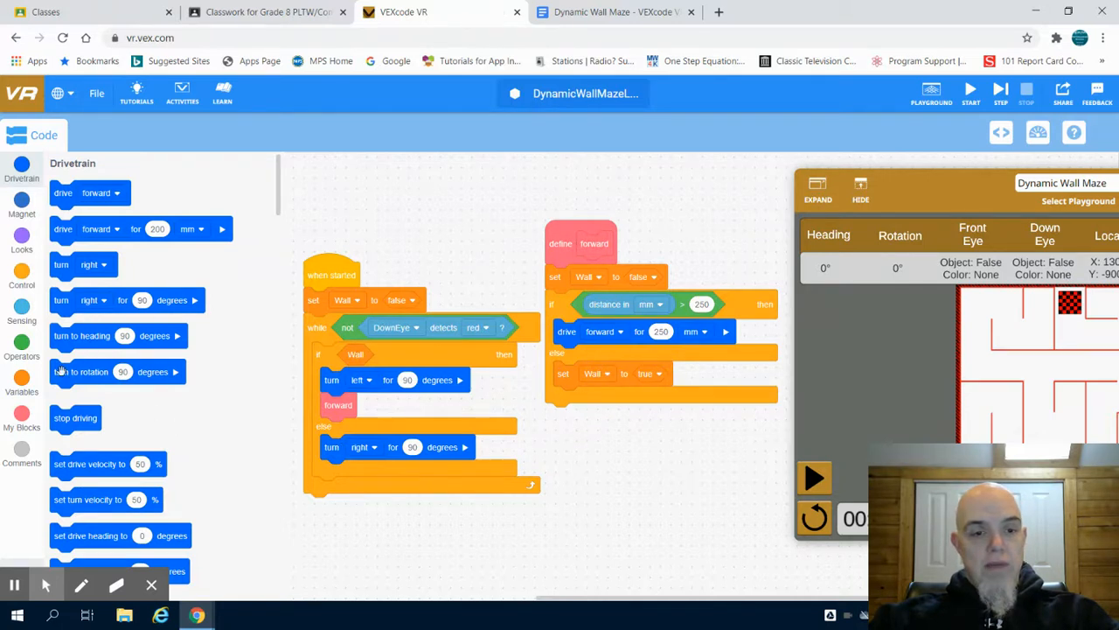
{"action": "left_click", "coordinate": [21, 417]}
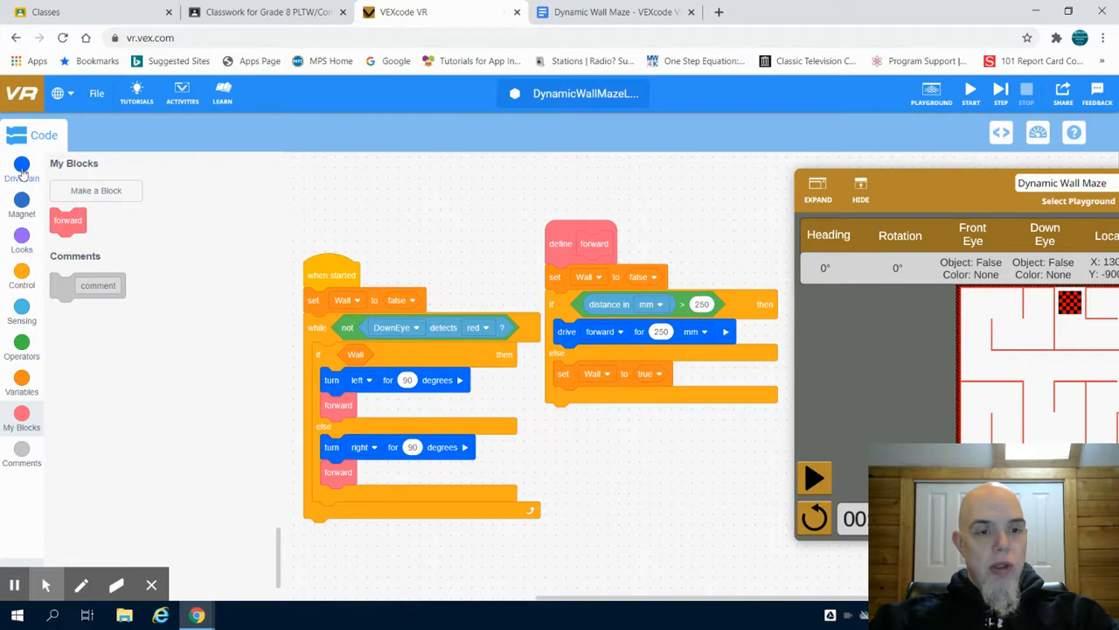
Step: Place a stop driving block below the while loop
{"action": "left_click", "coordinate": [21, 166]}
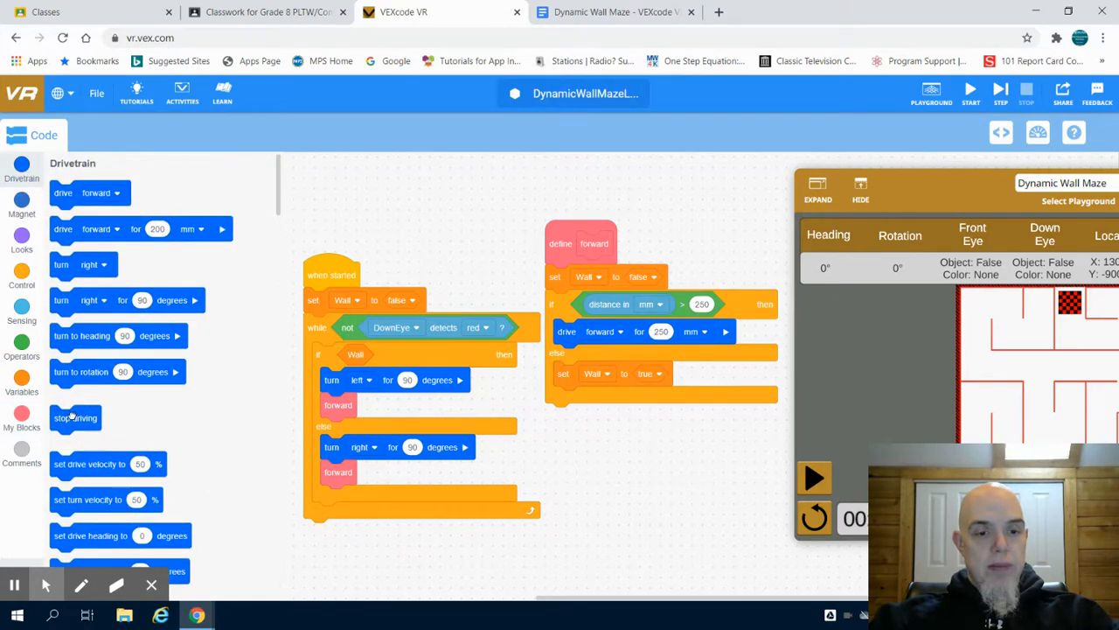
{"action": "left_click_drag", "start_coordinate": [75, 417], "coordinate": [329, 531]}
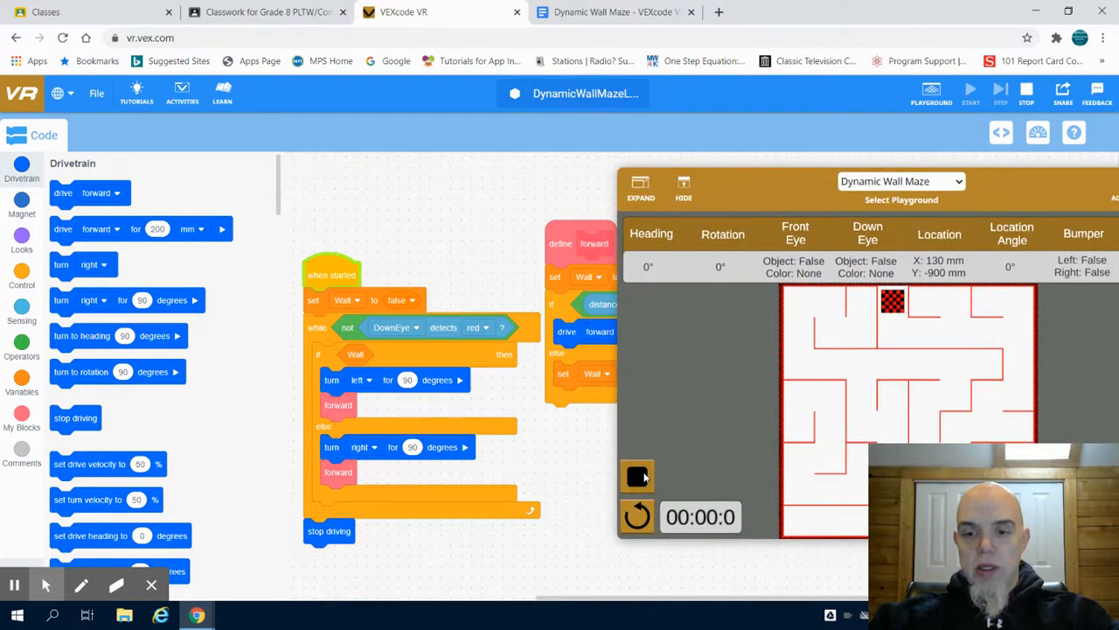
Step: Start the program and let the robot navigate the maze to the red square
{"action": "left_click", "coordinate": [637, 475]}
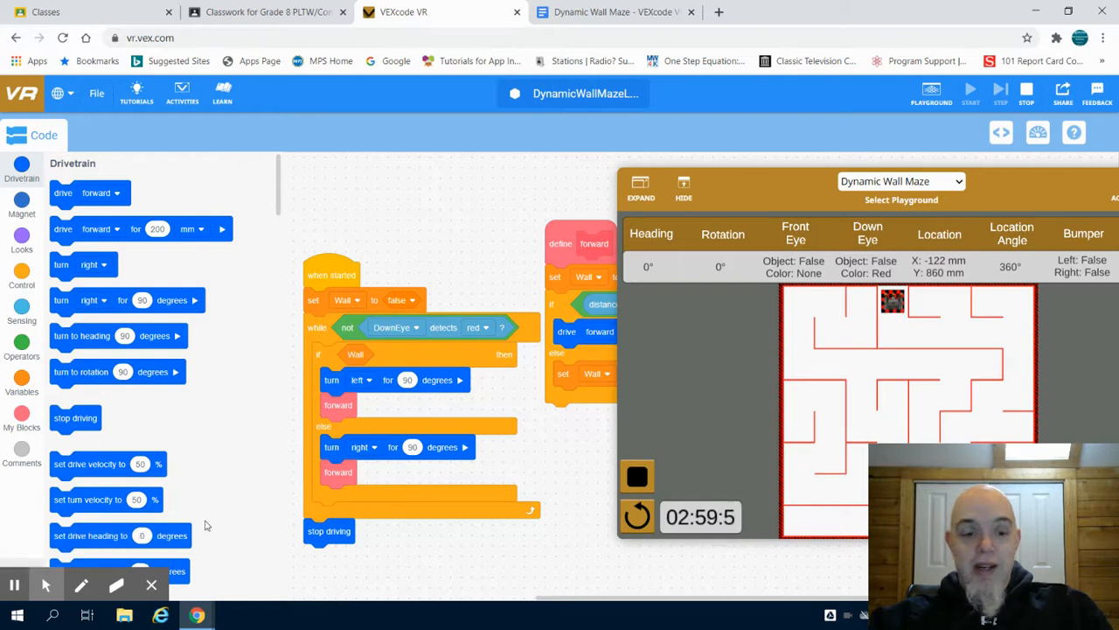
{"action": "mouse_move", "coordinate": [859, 424]}
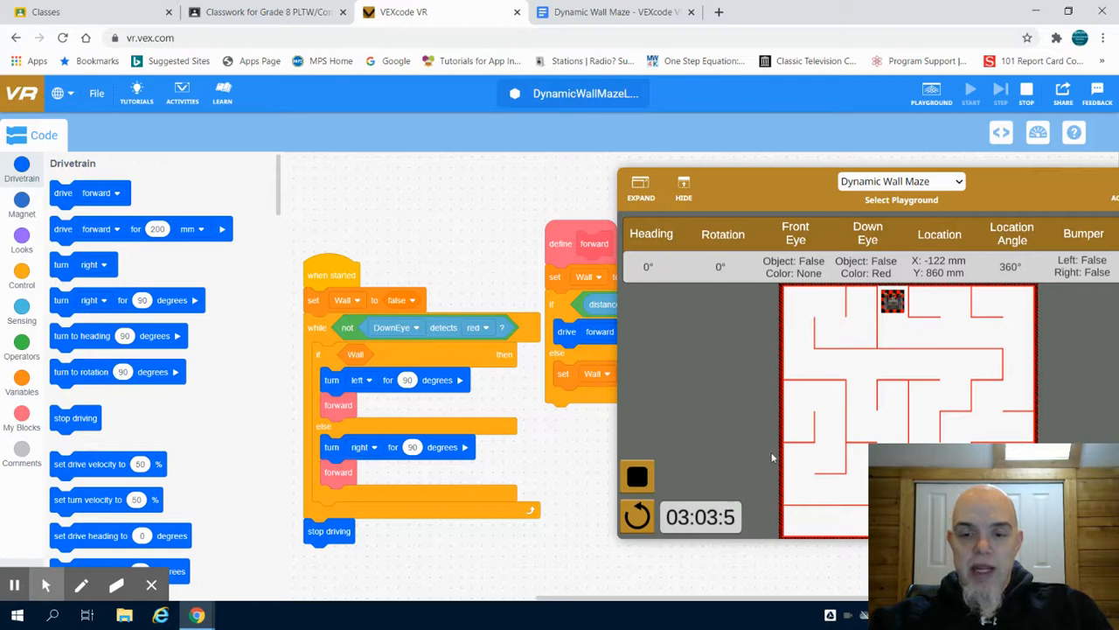
Step: Reset the playground to a new maze layout and rerun the program
{"action": "left_click", "coordinate": [637, 516]}
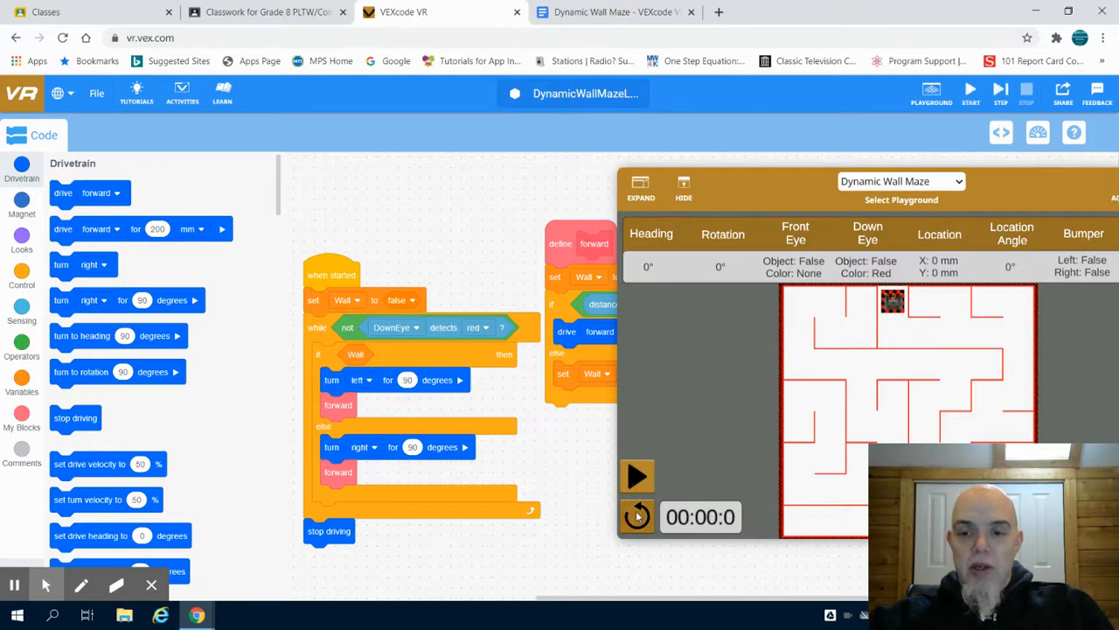
{"action": "left_click", "coordinate": [637, 475]}
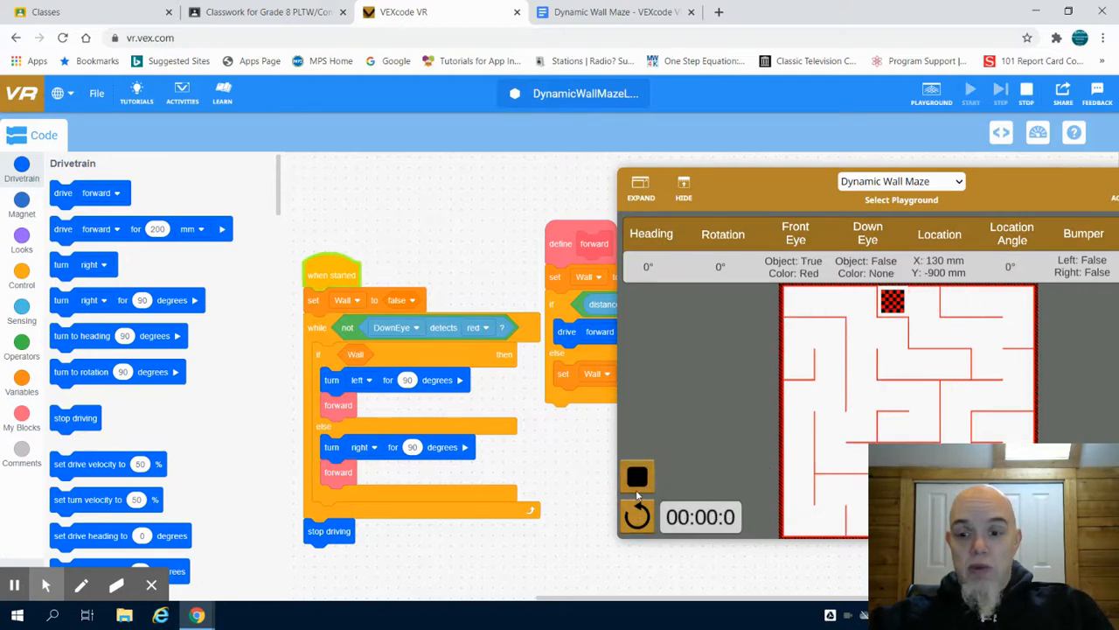
{"action": "left_click", "coordinate": [971, 91]}
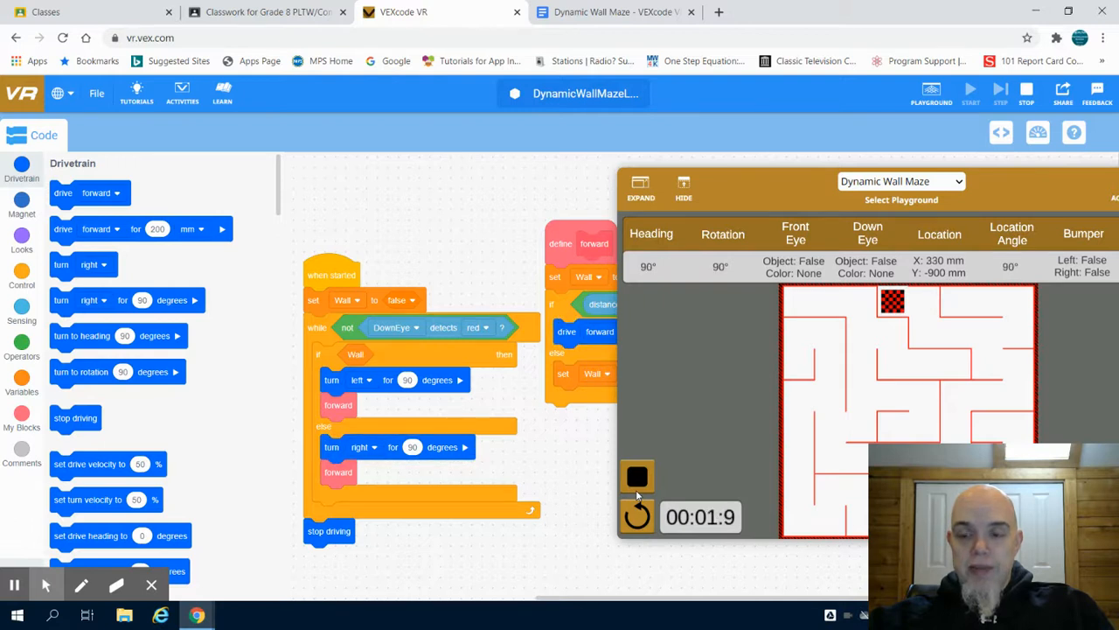